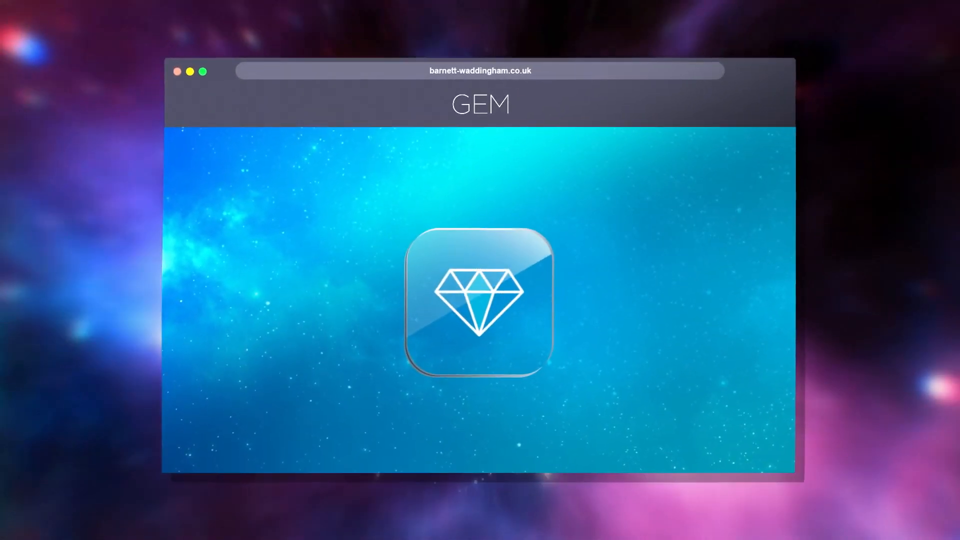
Move from the savings-at-retirement histogram to the Quick market view of DC scheme types and provider scores.
left_click(479, 301)
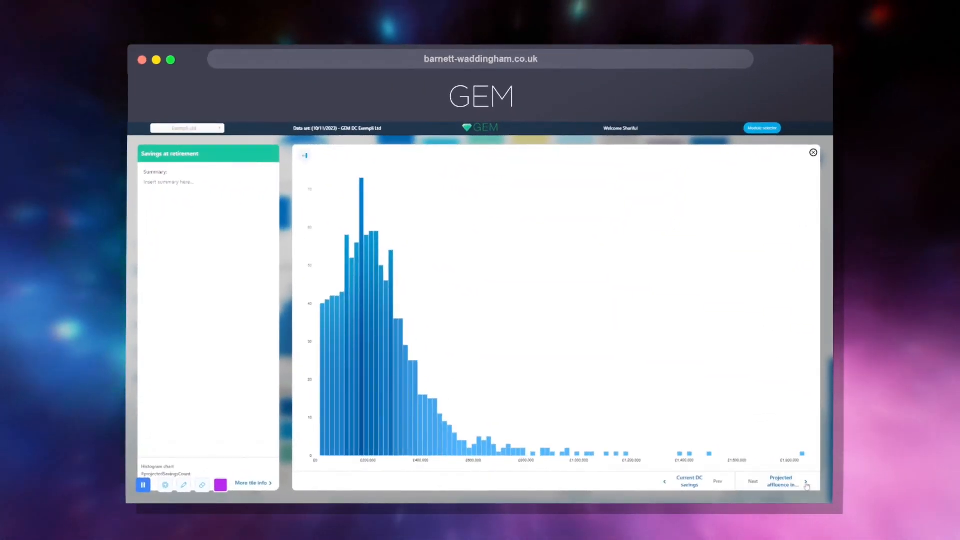
left_click(812, 153)
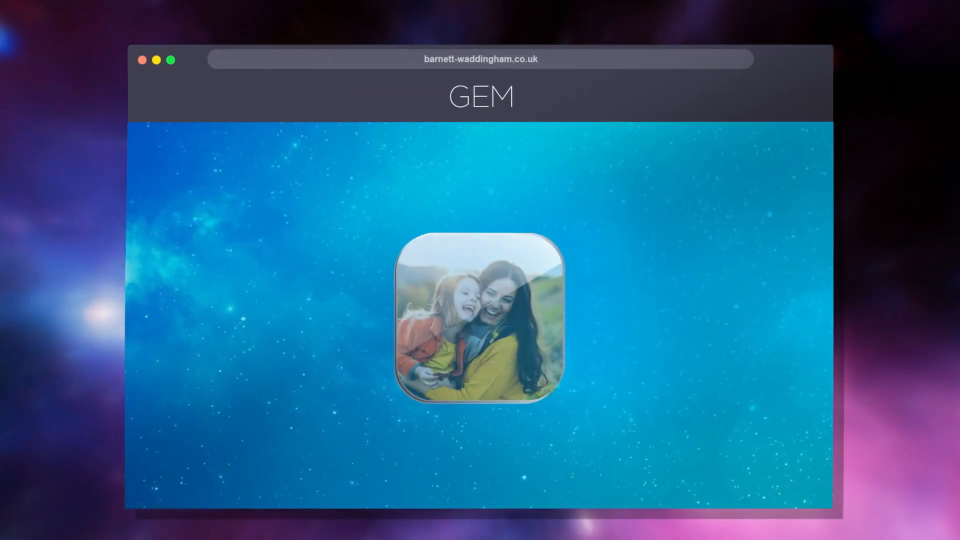
left_click(480, 318)
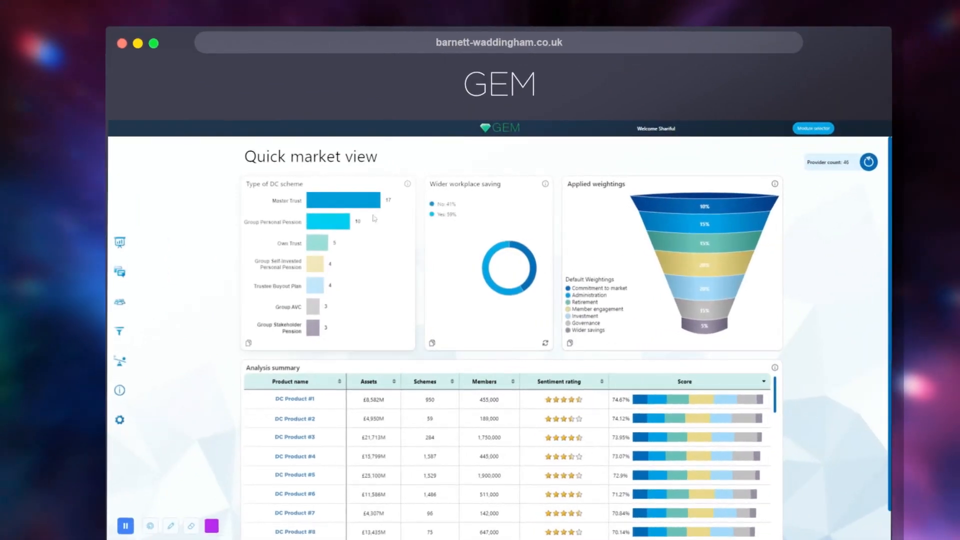
mouse_move(326, 322)
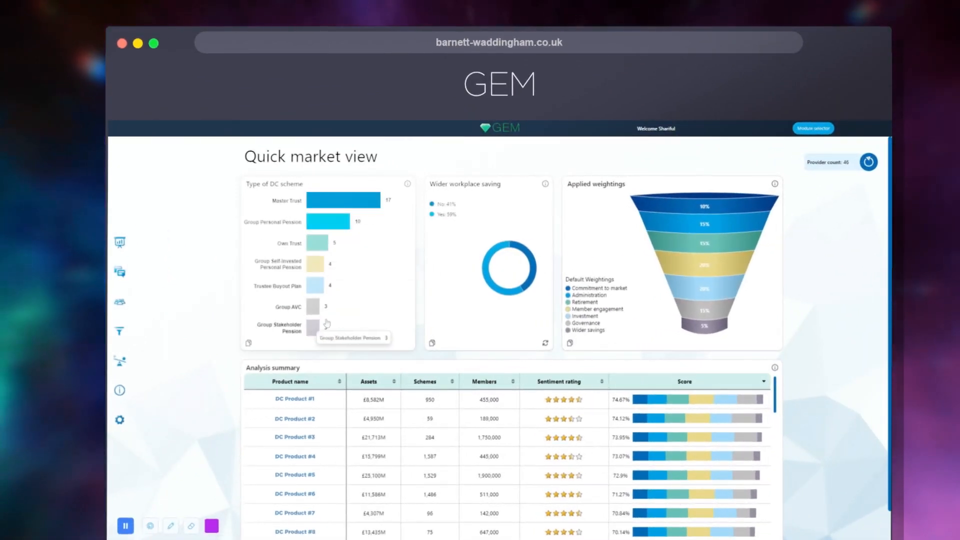
mouse_move(421, 170)
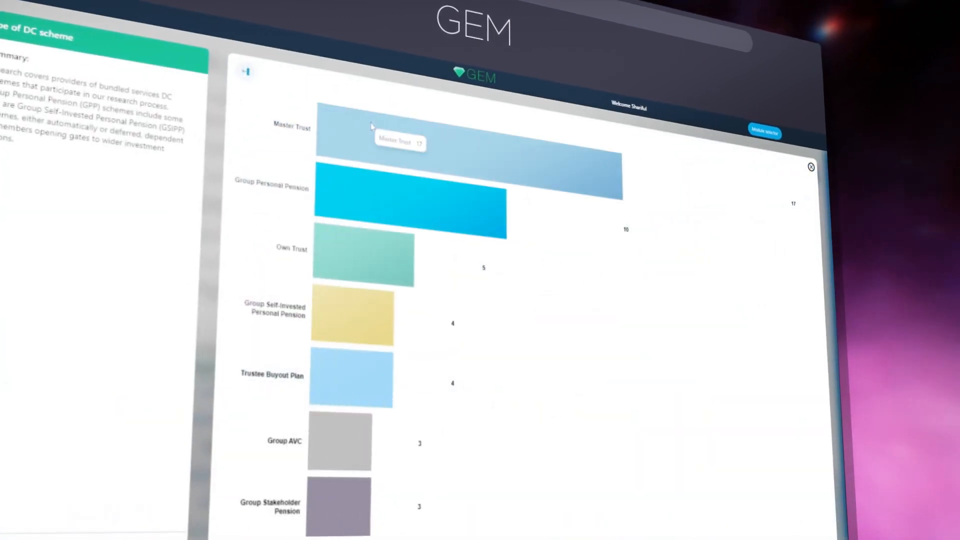
mouse_move(404, 519)
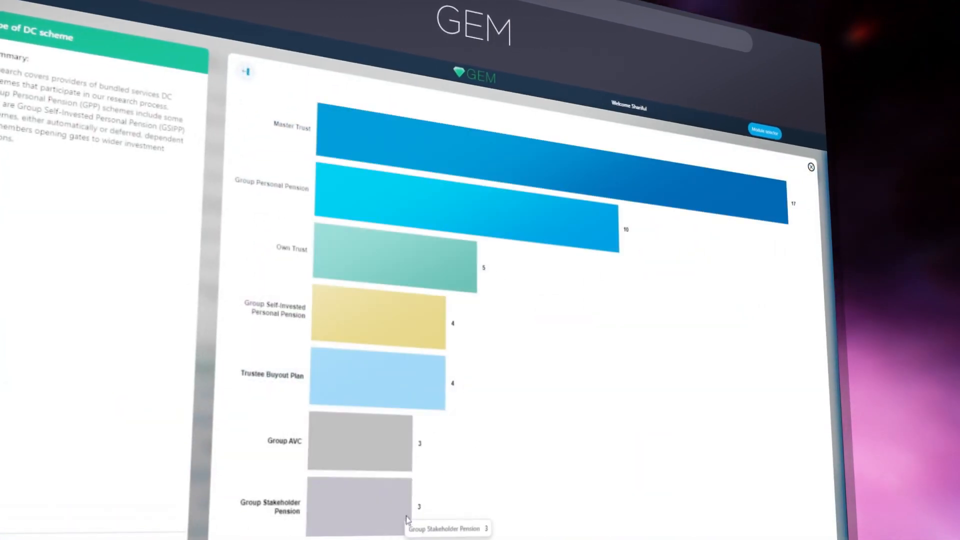
Switch to the workforce profile module showing the UK member map.
left_click(810, 167)
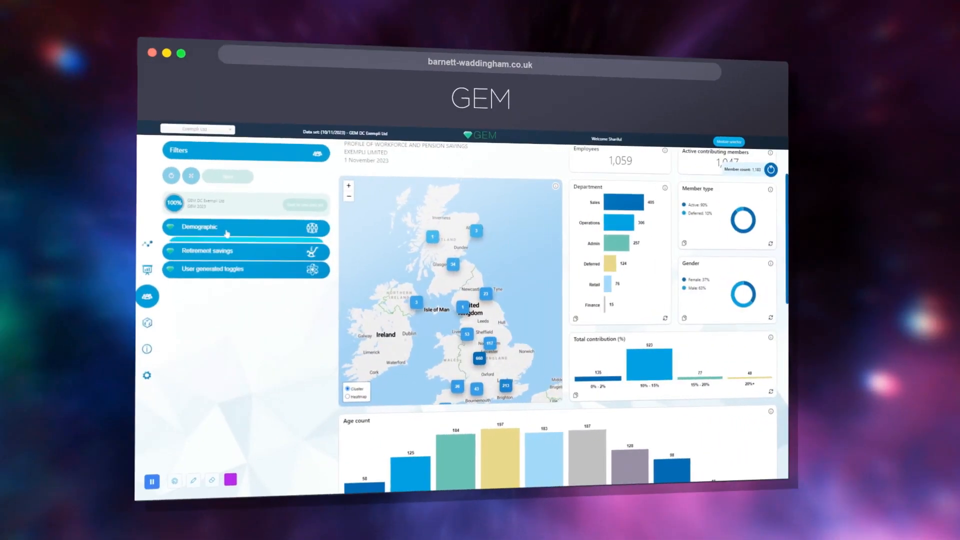
Expand the Demographic and Retirement savings groups in the Filters panel.
left_click(243, 227)
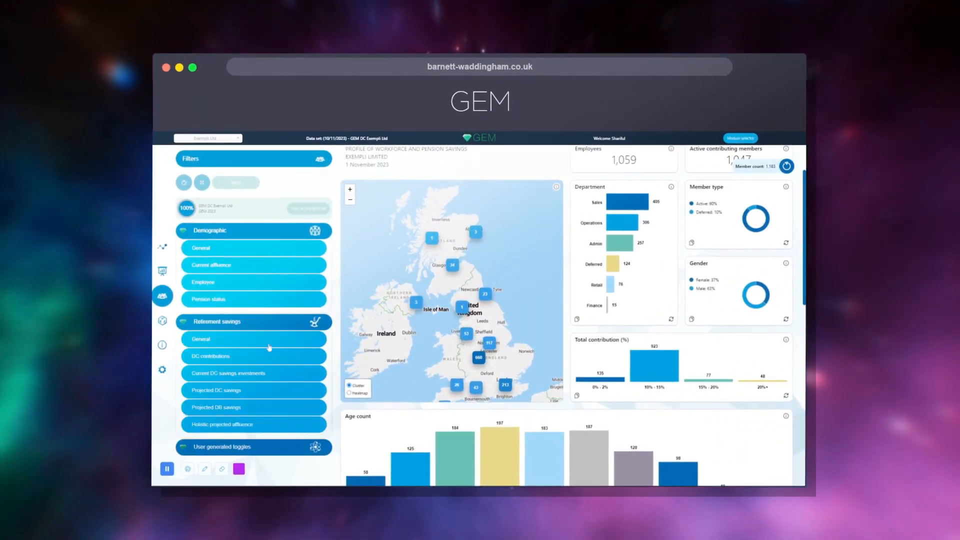
mouse_move(267, 378)
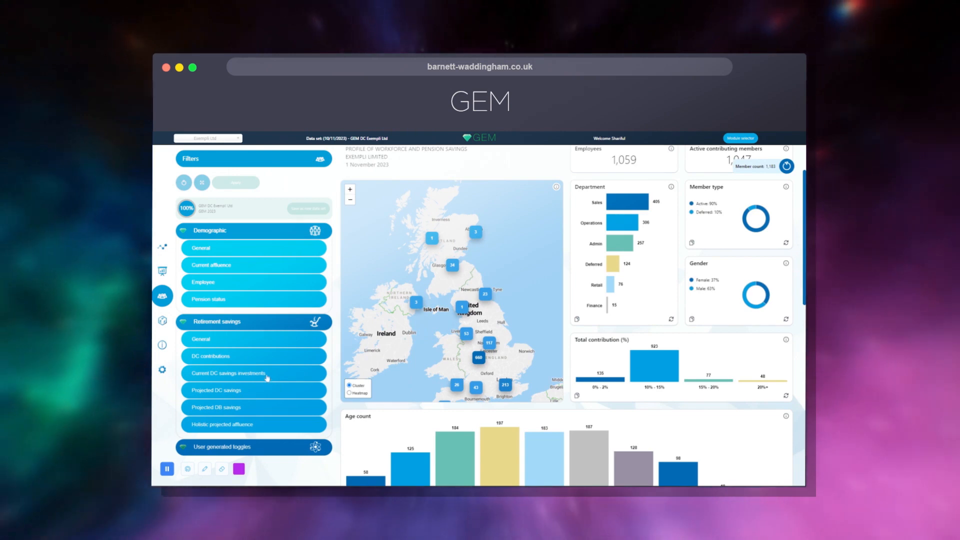
left_click(253, 373)
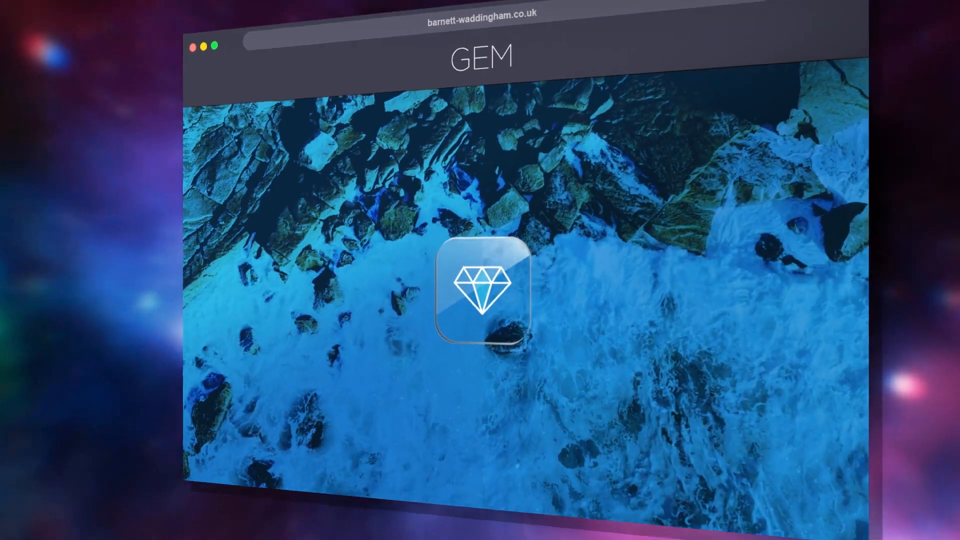
Open the DC Master Trust provider page with its score radar chart and sentiment rating.
left_click(481, 288)
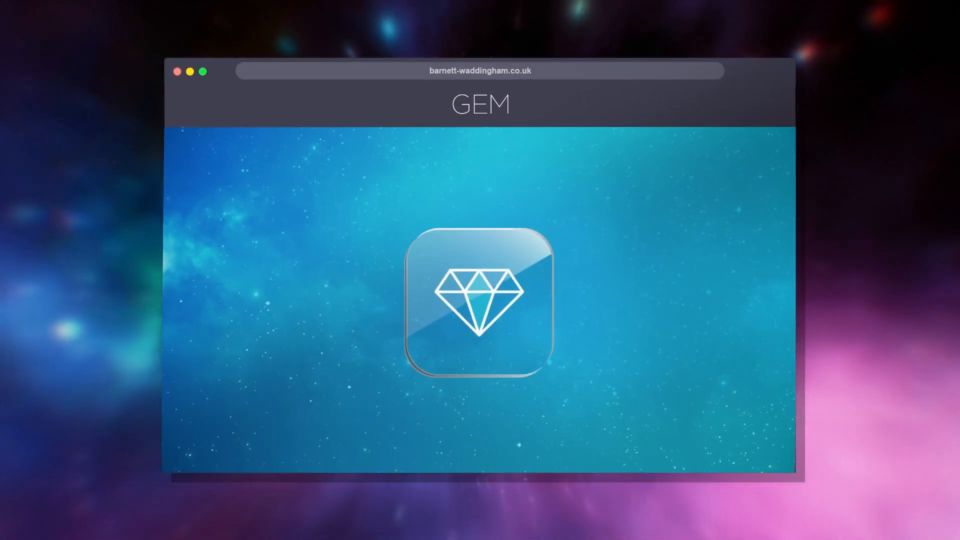
left_click(480, 300)
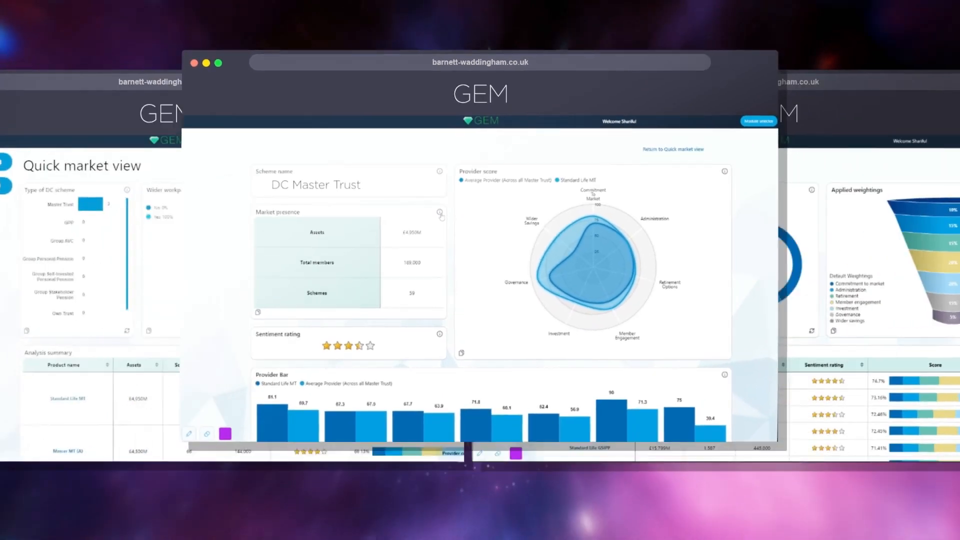